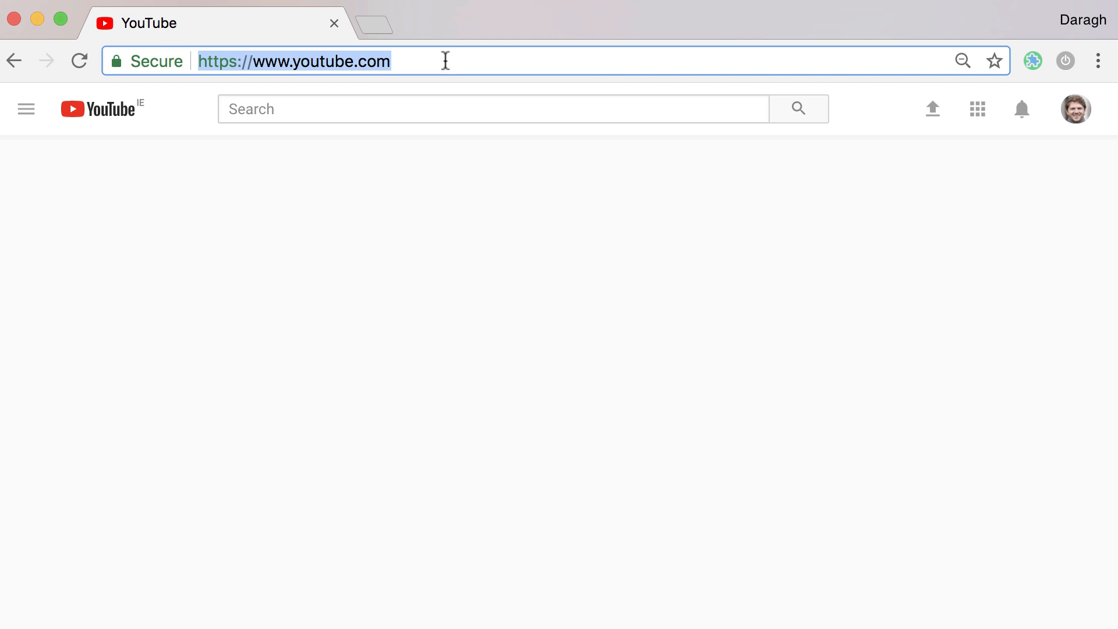
pyautogui.moveTo(446, 60)
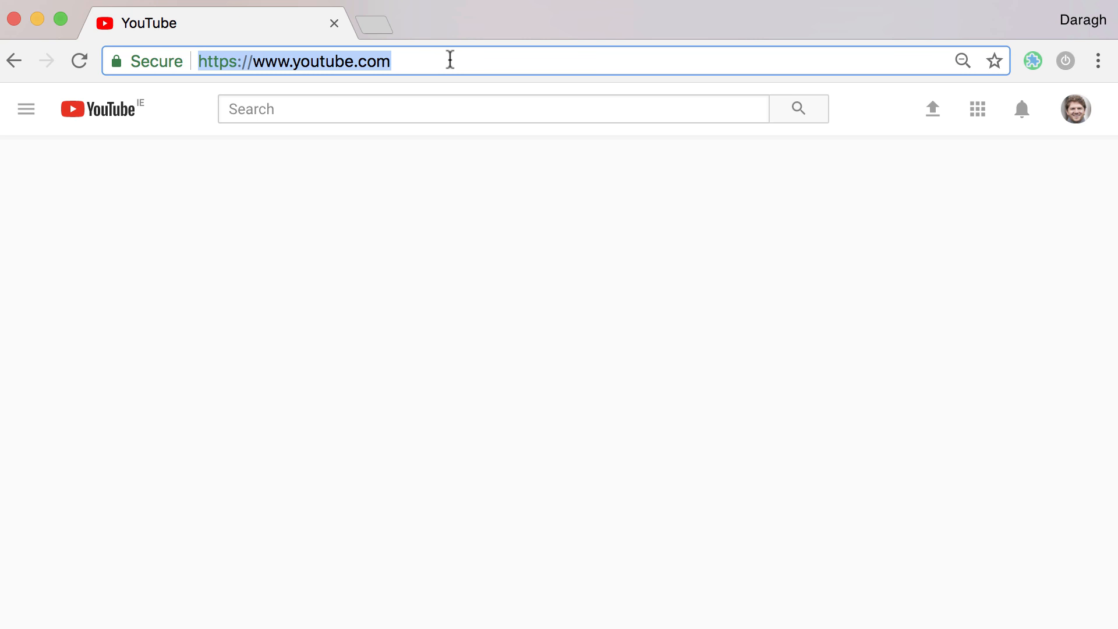
pyautogui.moveTo(1075, 109)
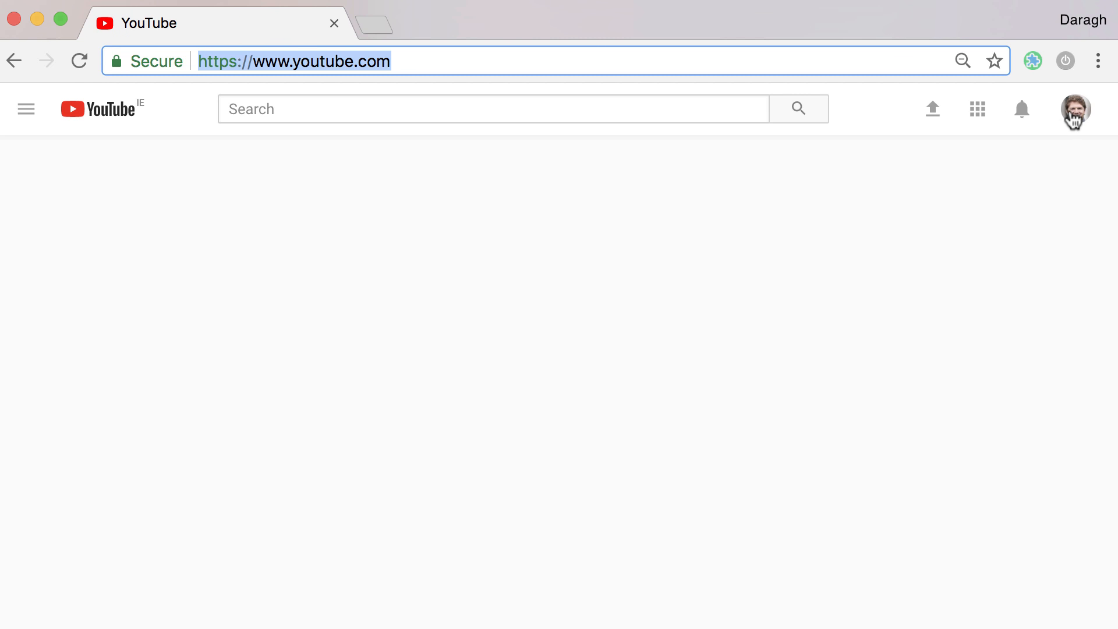
# Reach the channel list from account settings and begin creating a new channel.
pyautogui.click(1076, 109)
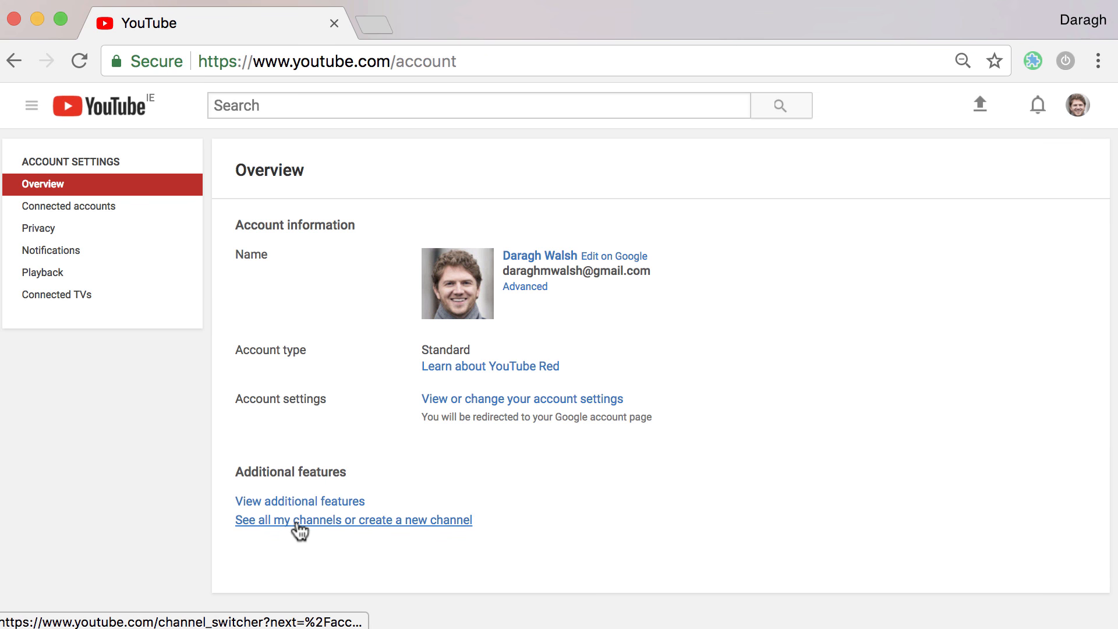
pyautogui.click(353, 520)
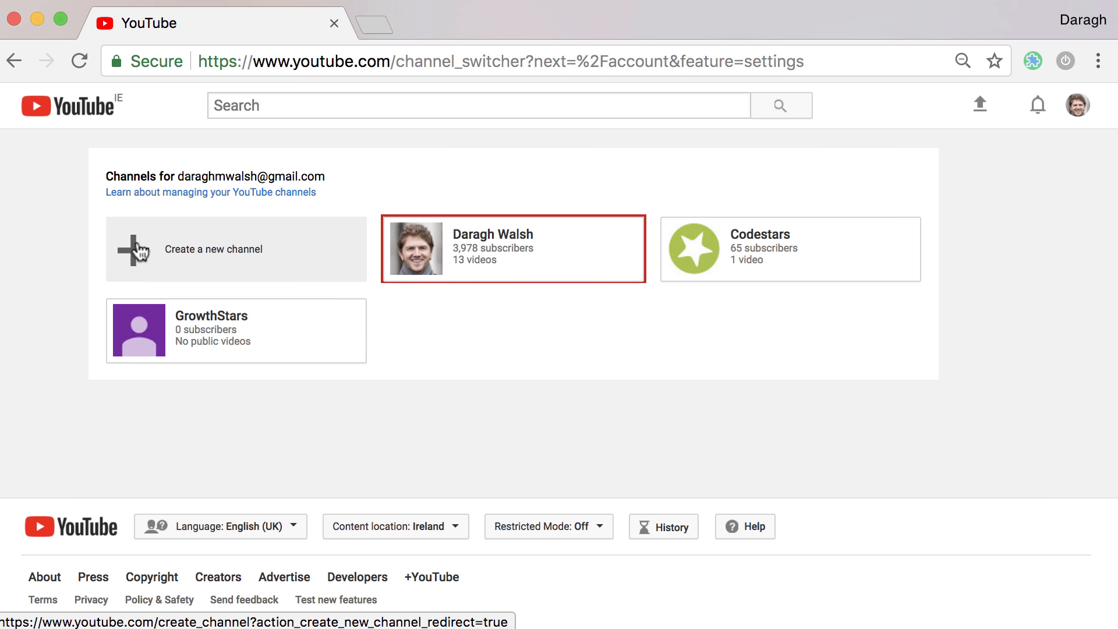
pyautogui.click(212, 249)
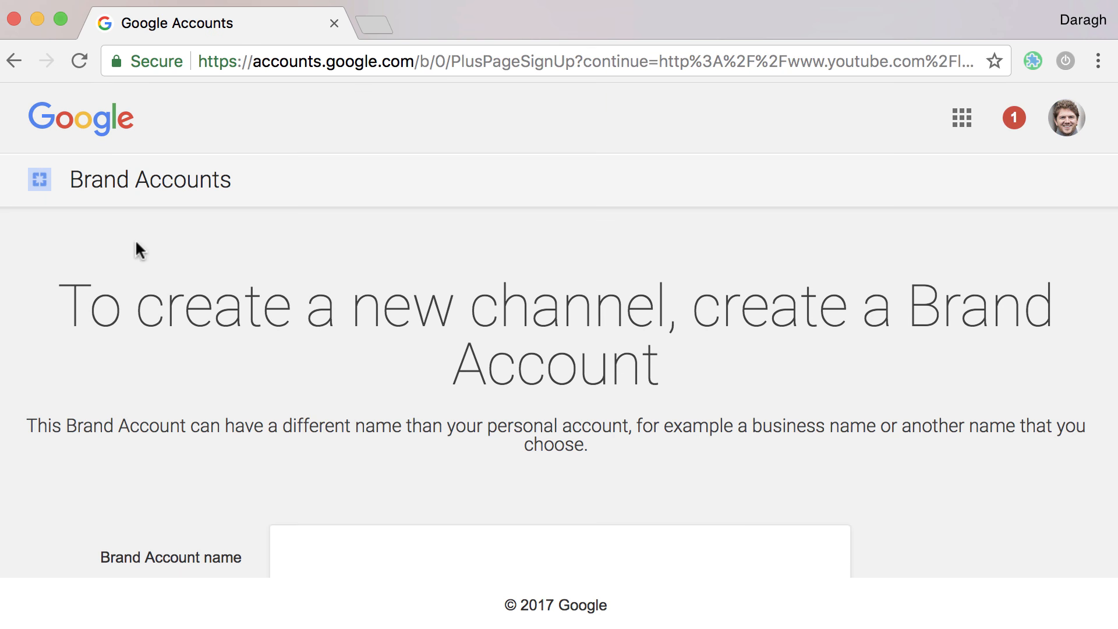
# Create a Brand Account named 'mysecondchannels'.
pyautogui.scroll(-3)
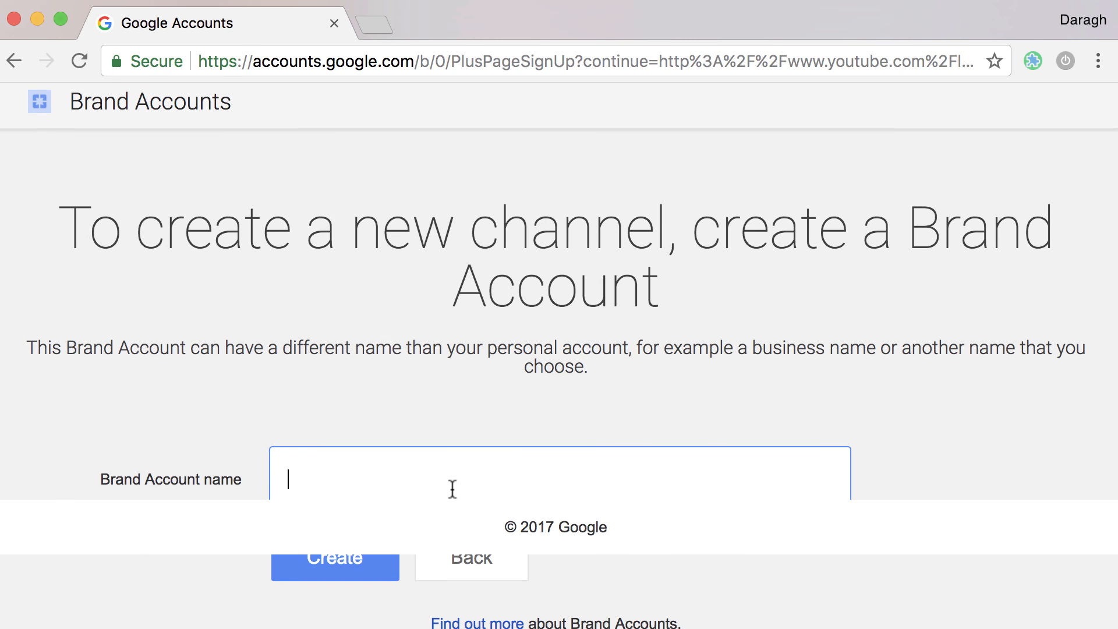
pyautogui.write('mysecondcha')
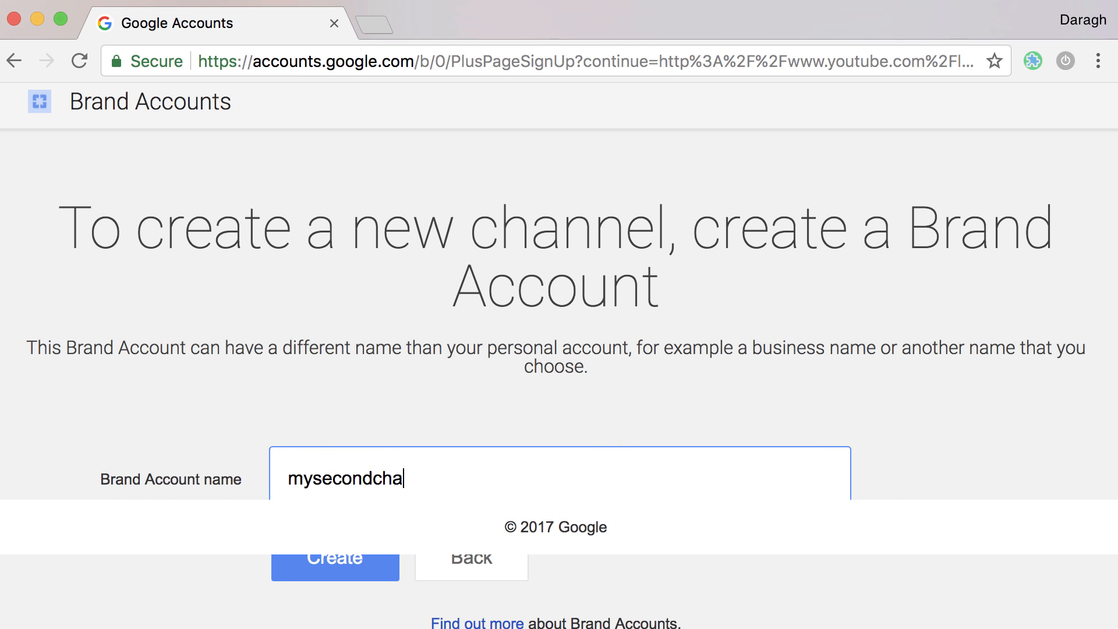
pyautogui.write('nnels')
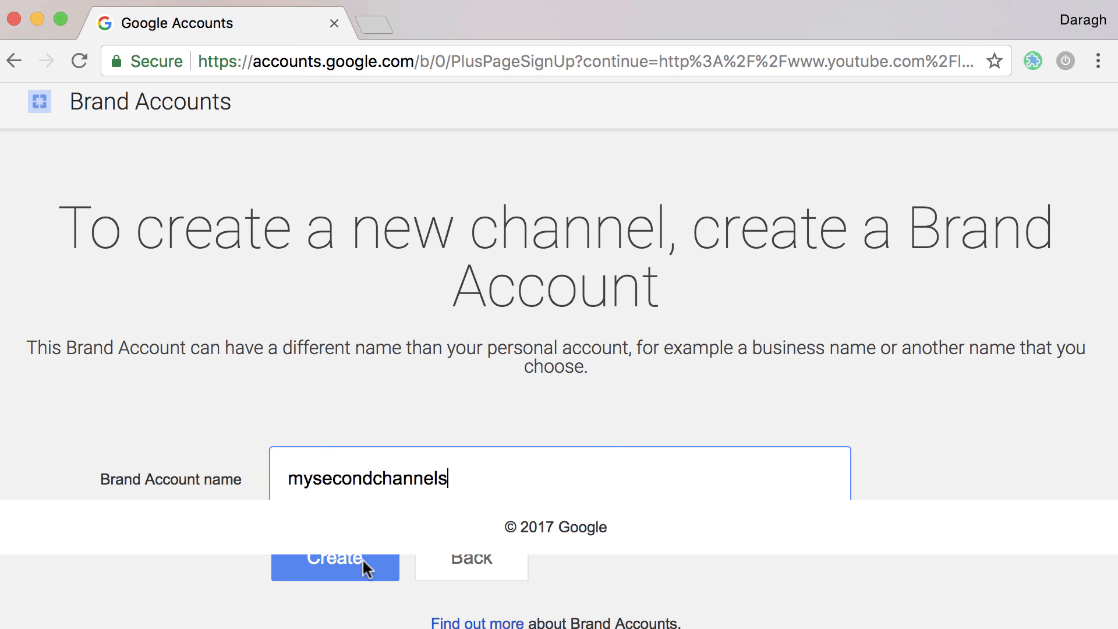
pyautogui.click(334, 556)
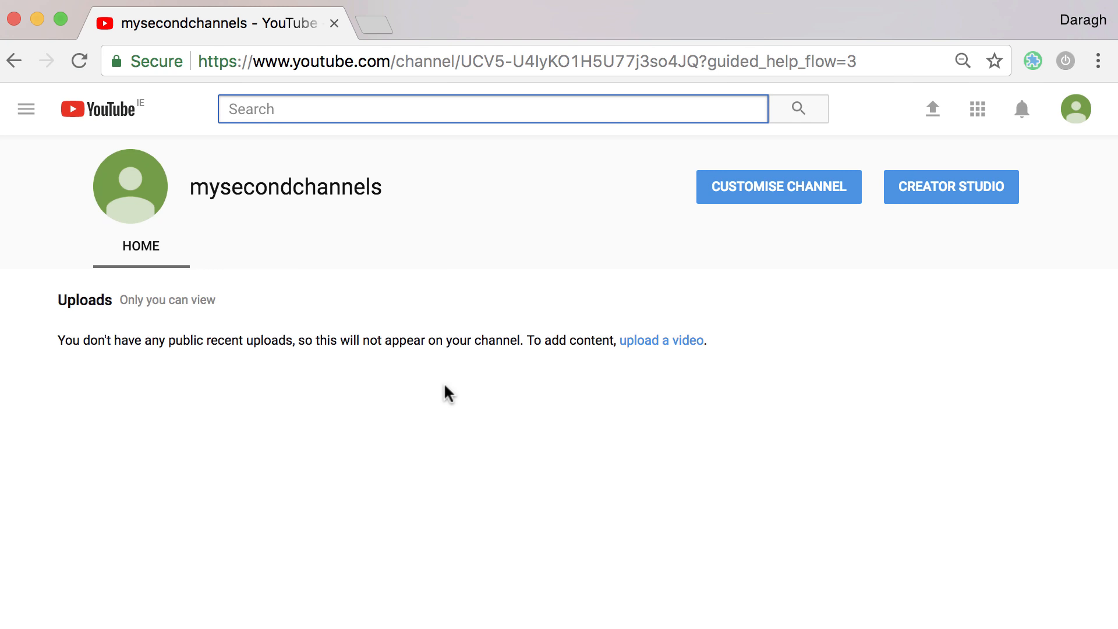
pyautogui.moveTo(768, 212)
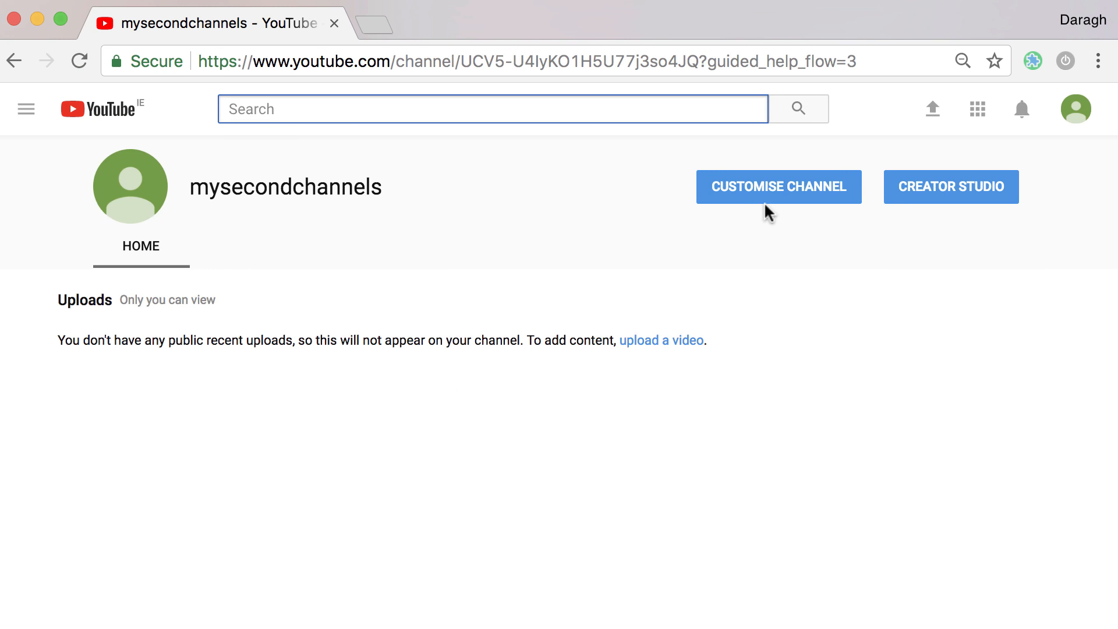
# Go to CUSTOMISE CHANNEL on the new mysecondchannels channel page.
pyautogui.click(778, 186)
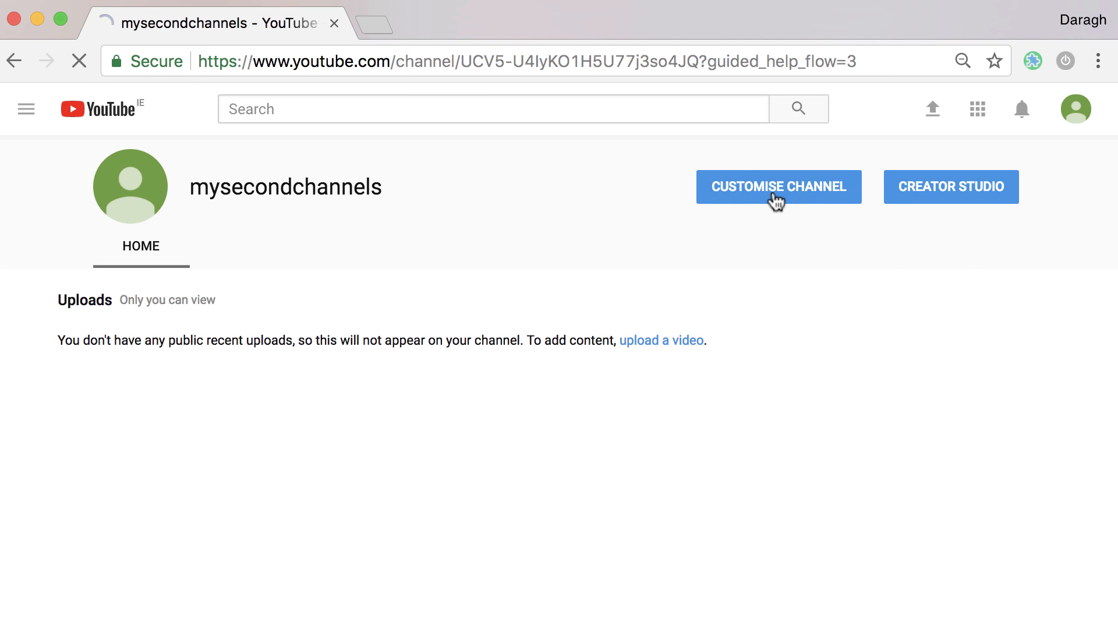
pyautogui.click(778, 186)
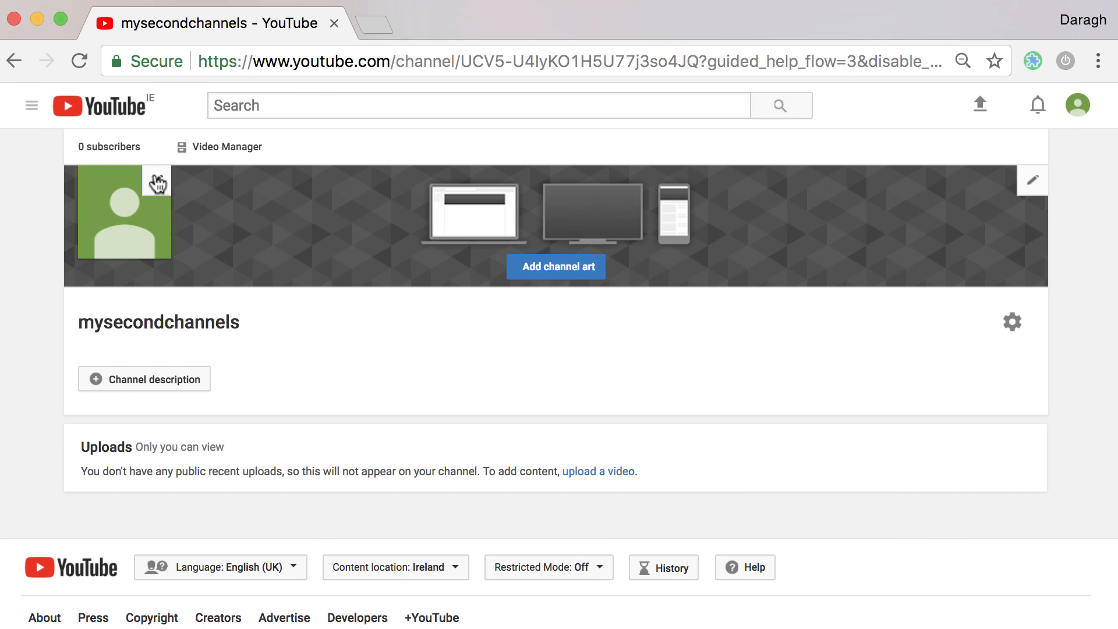
pyautogui.click(157, 179)
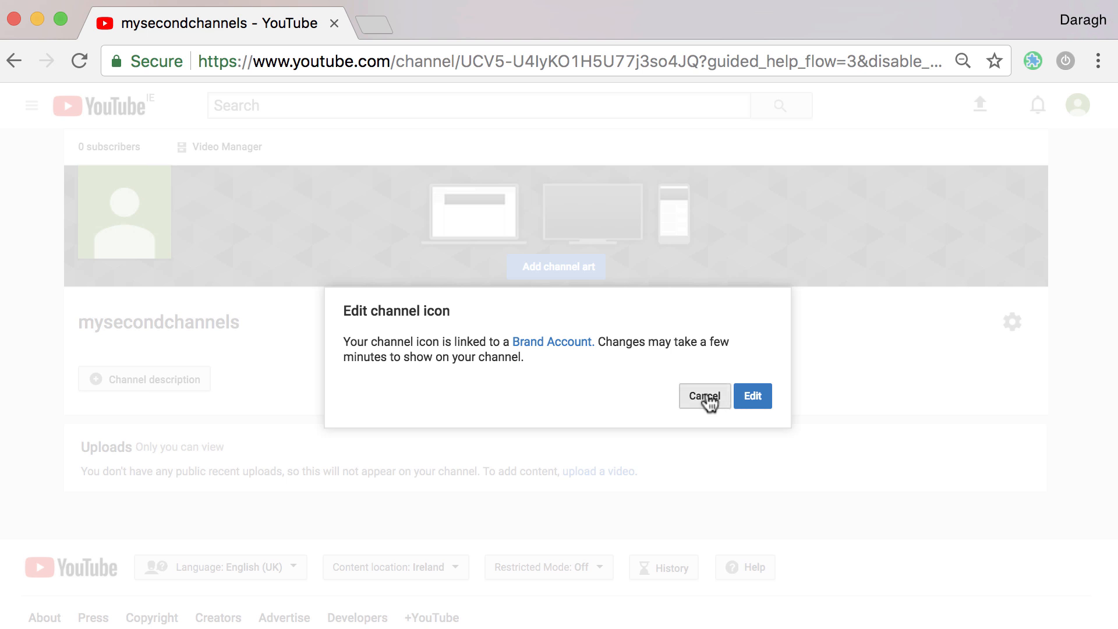
pyautogui.click(703, 396)
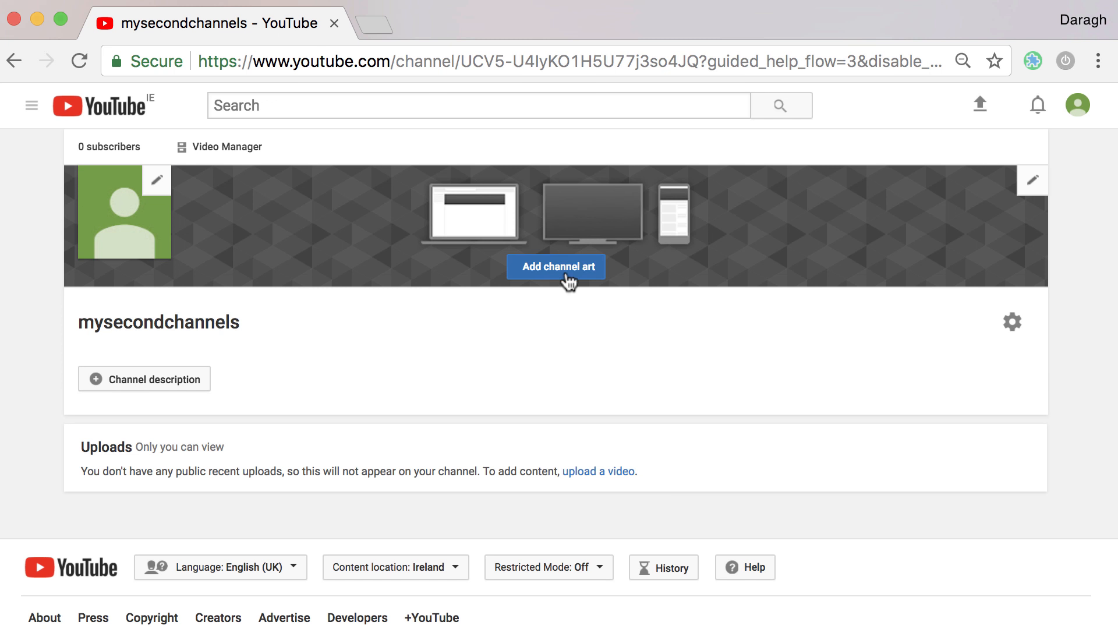
pyautogui.moveTo(97, 391)
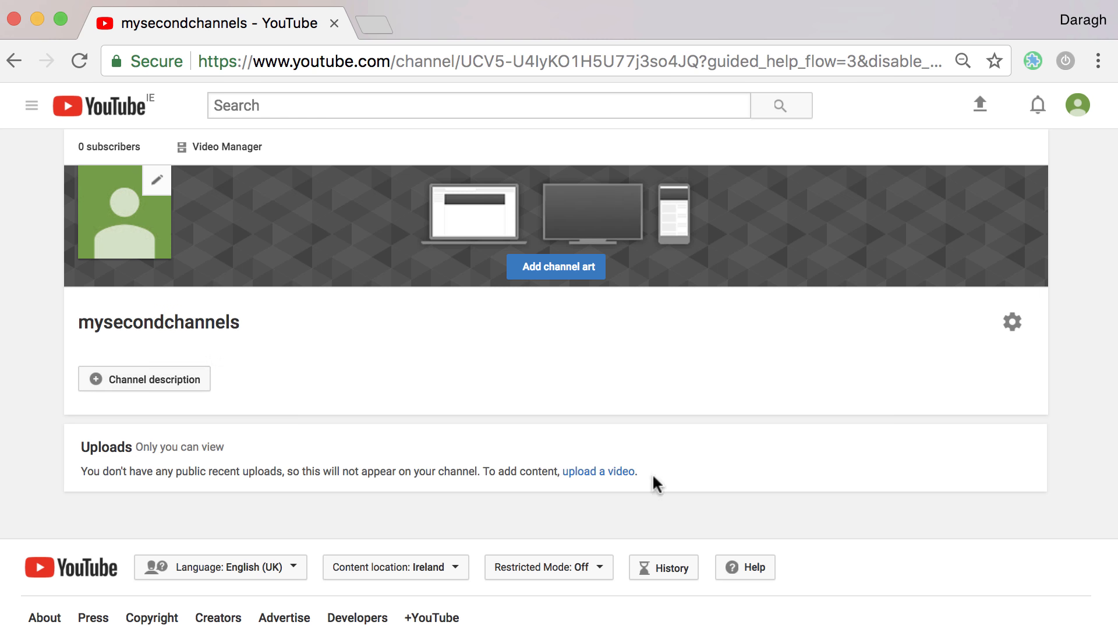
pyautogui.moveTo(597, 471)
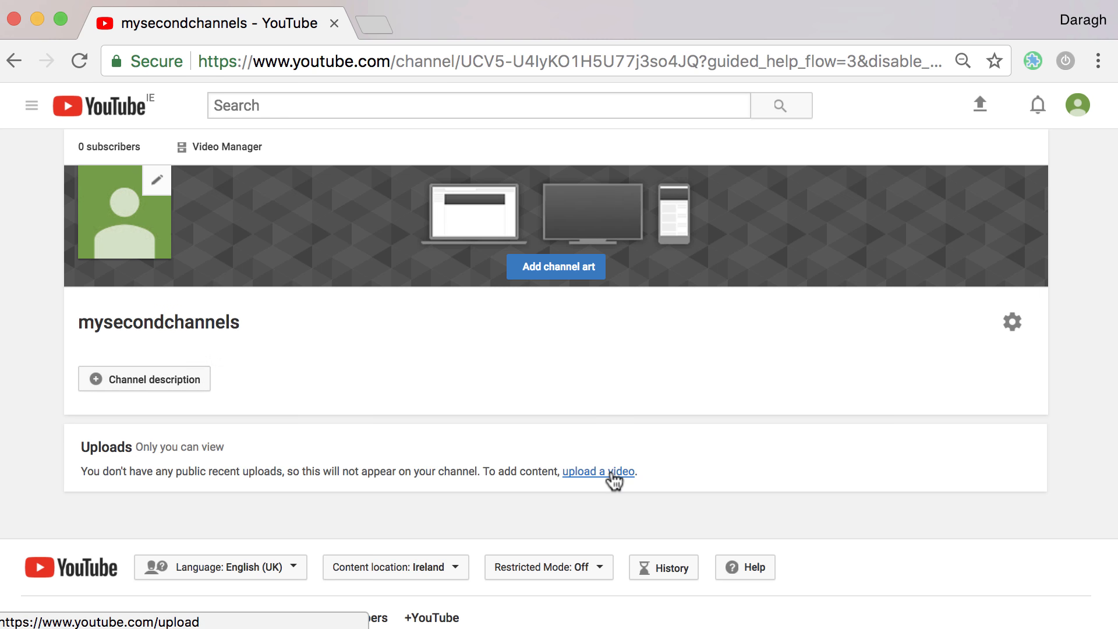
pyautogui.moveTo(1080, 220)
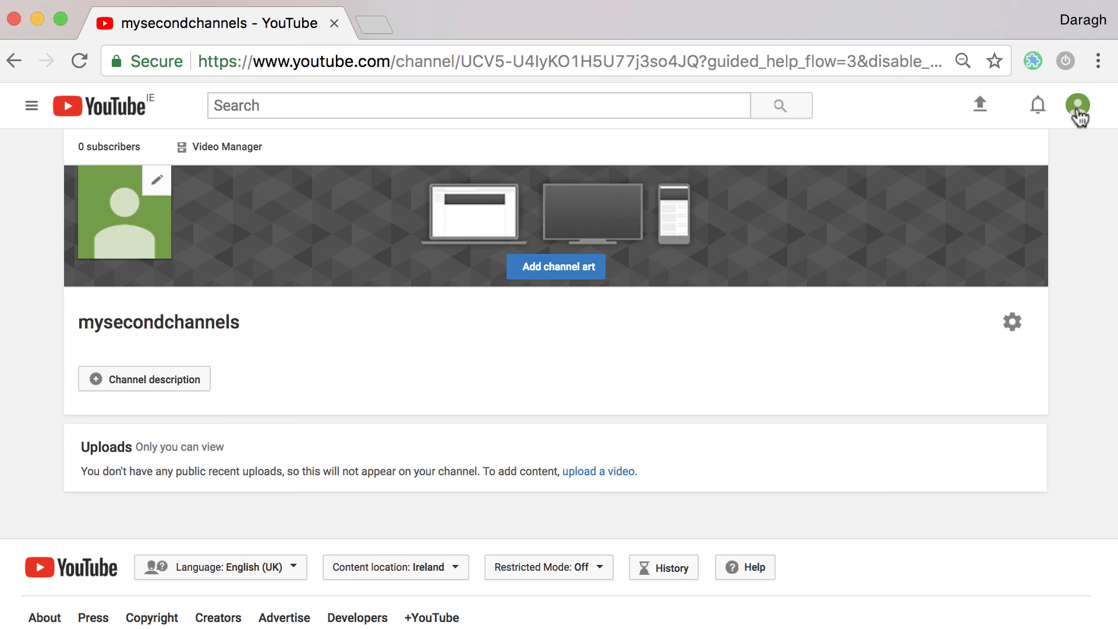
# Show the account switcher listing mysecondchannels with the login's other channels.
pyautogui.click(1079, 105)
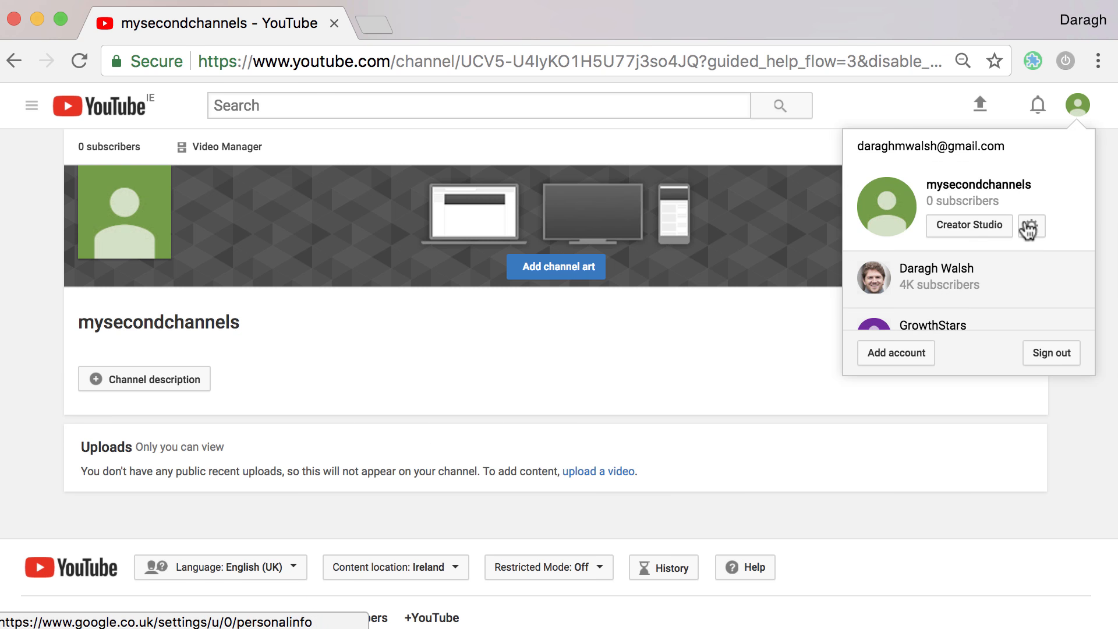
pyautogui.moveTo(963, 277)
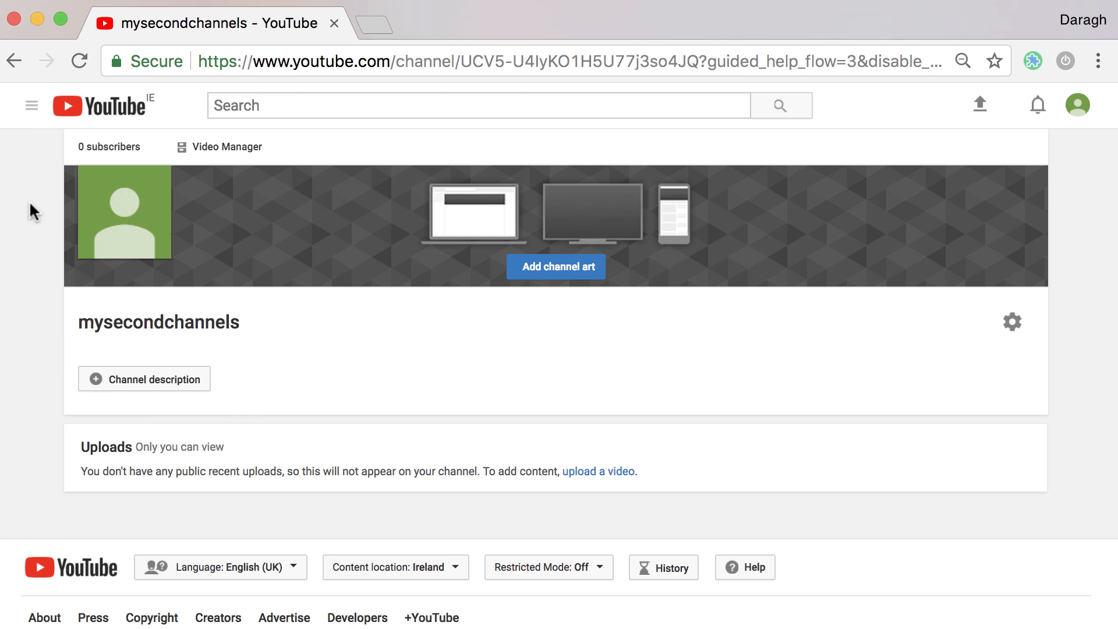
pyautogui.click(1077, 105)
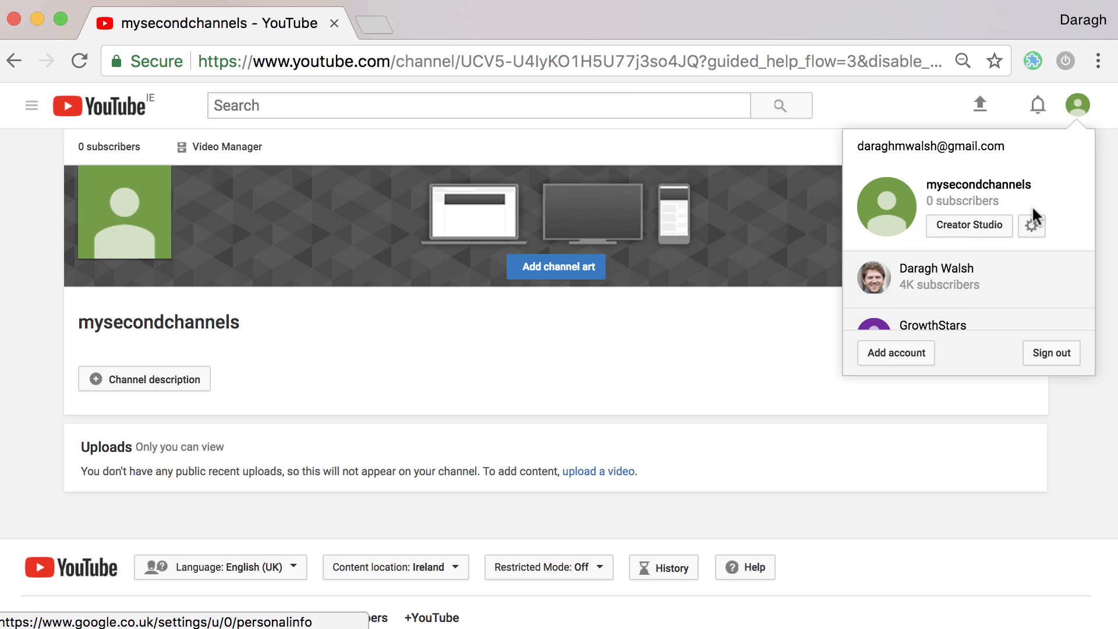
pyautogui.click(392, 61)
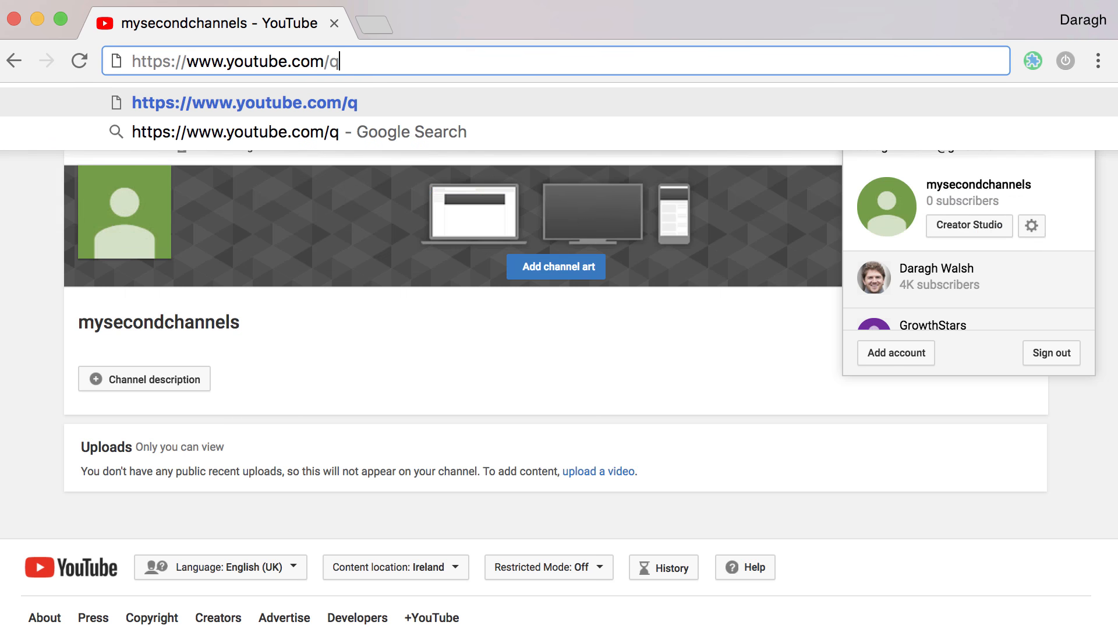
# Enter an account path on the YouTube address in the address bar.
pyautogui.write('accounr')
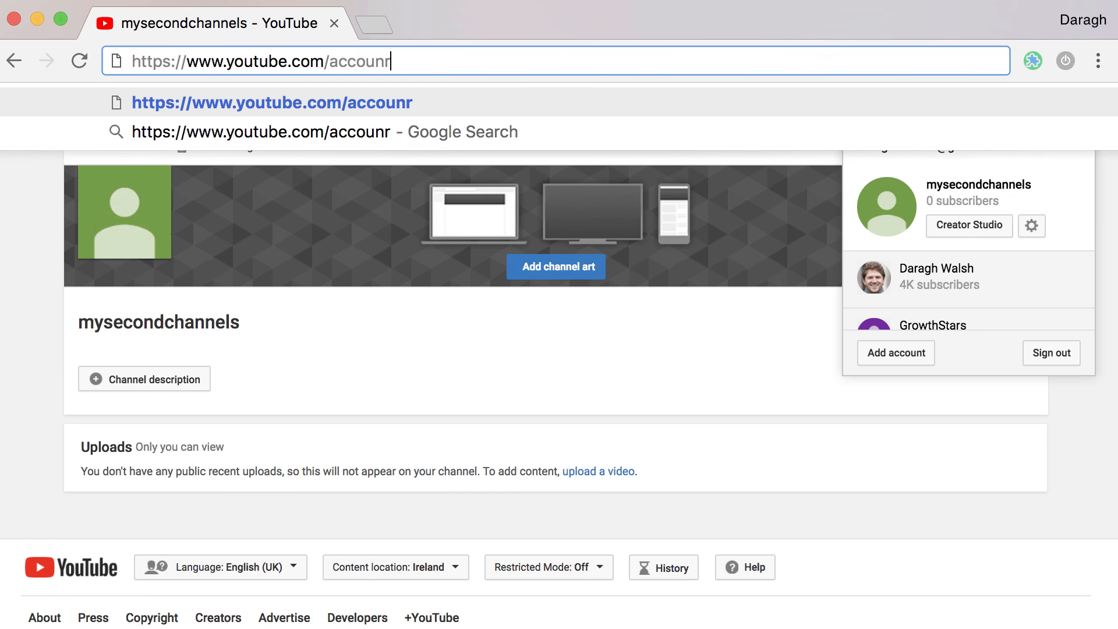